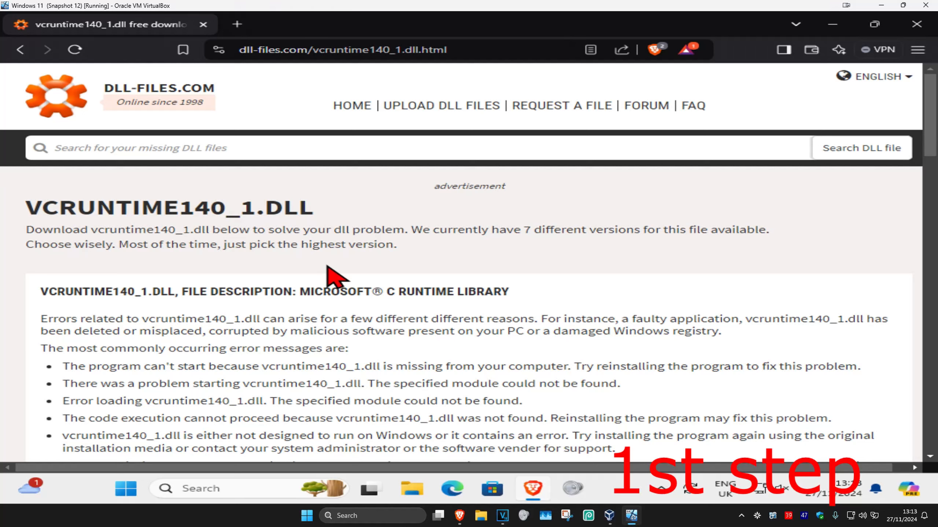
{"action": "mouse_move", "coordinate": [386, 183]}
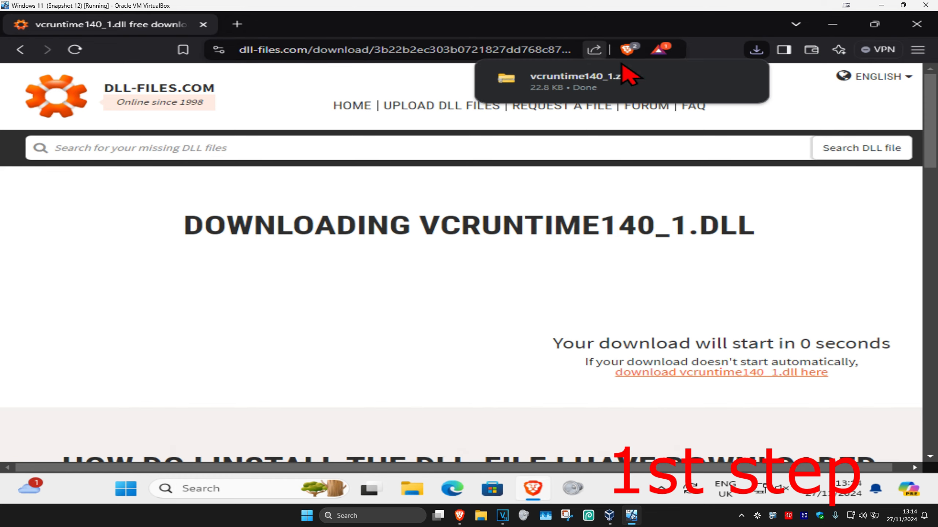
{"action": "mouse_move", "coordinate": [601, 96]}
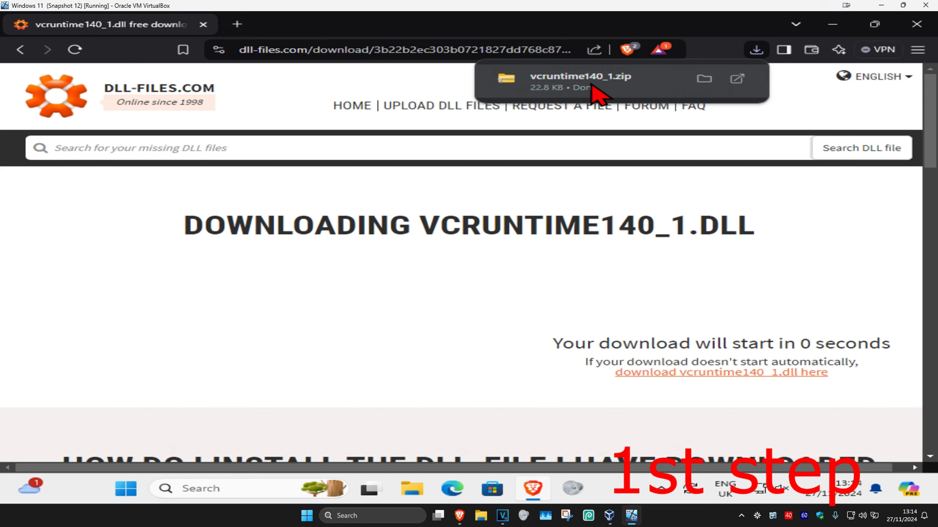
{"action": "mouse_move", "coordinate": [588, 100]}
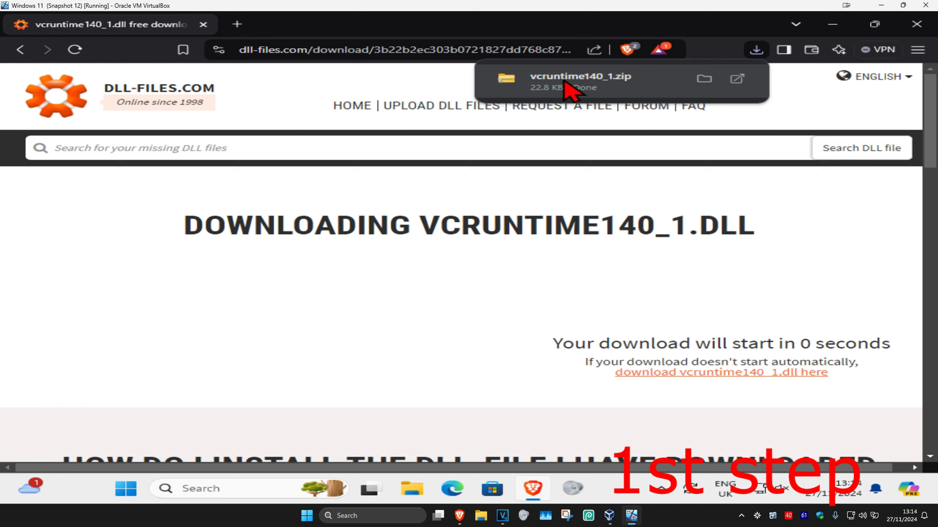
Show the downloaded vcruntime140_1 zip in its Downloads folder
{"action": "right_click", "coordinate": [579, 81]}
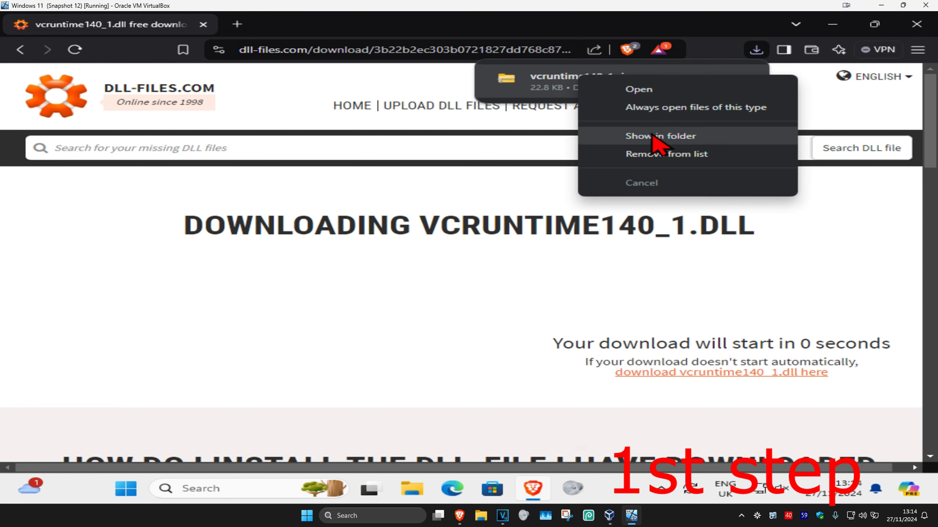
{"action": "left_click", "coordinate": [660, 136]}
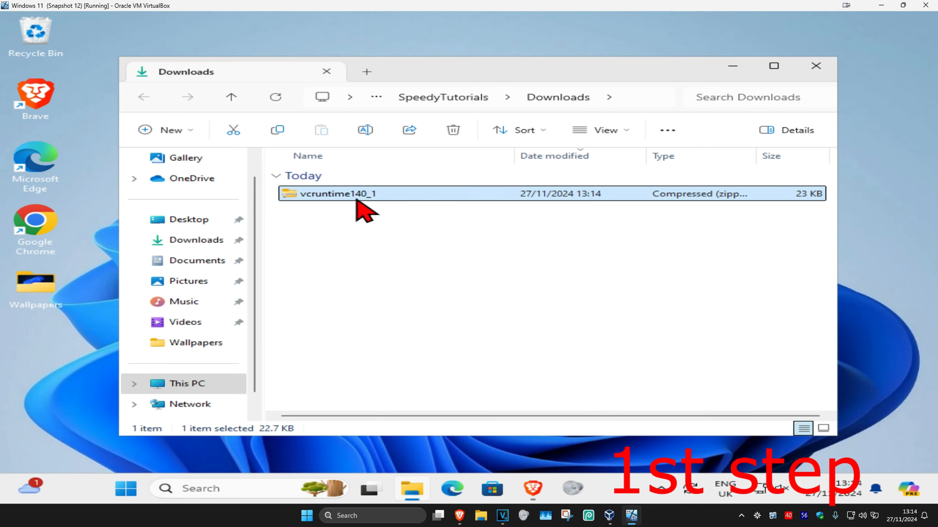
Open the vcruntime140_1 zip and drag vcruntime140_1.dll onto the desktop
{"action": "double_click", "coordinate": [339, 193]}
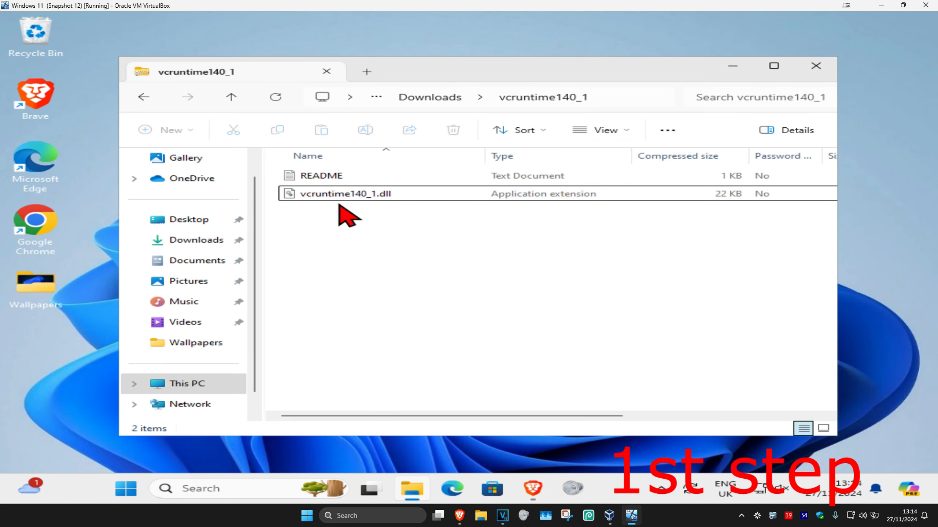
{"action": "left_click_drag", "start_coordinate": [345, 193], "coordinate": [249, 162]}
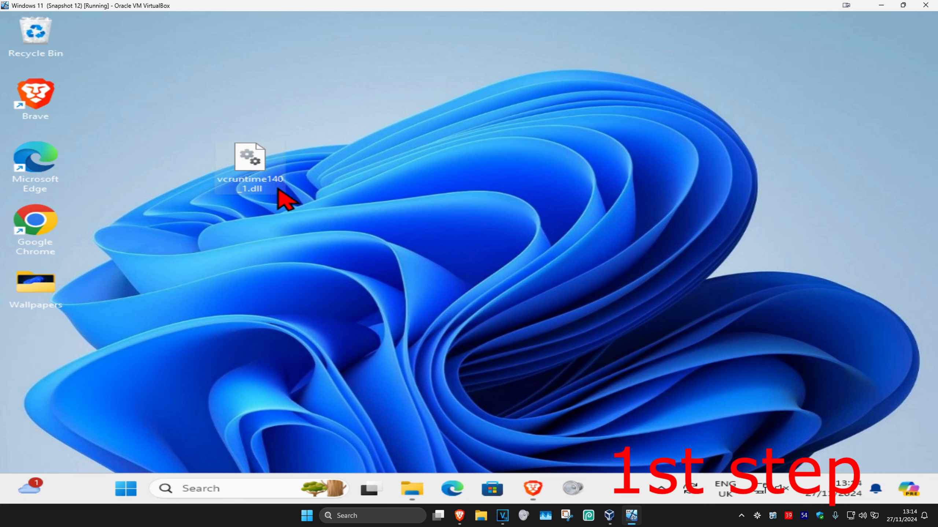
{"action": "right_click", "coordinate": [249, 173]}
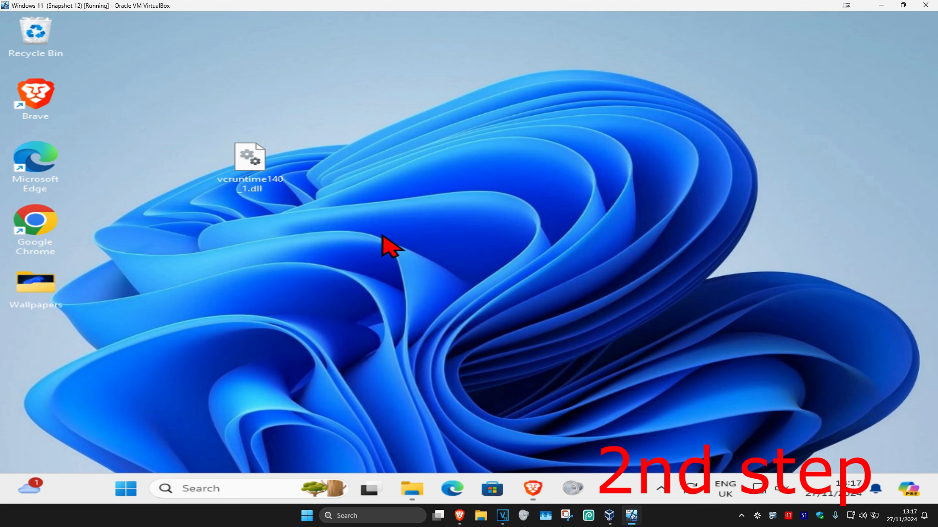
Open File Explorer, go to This PC, and open Local Disk (C:)
{"action": "left_click", "coordinate": [411, 489]}
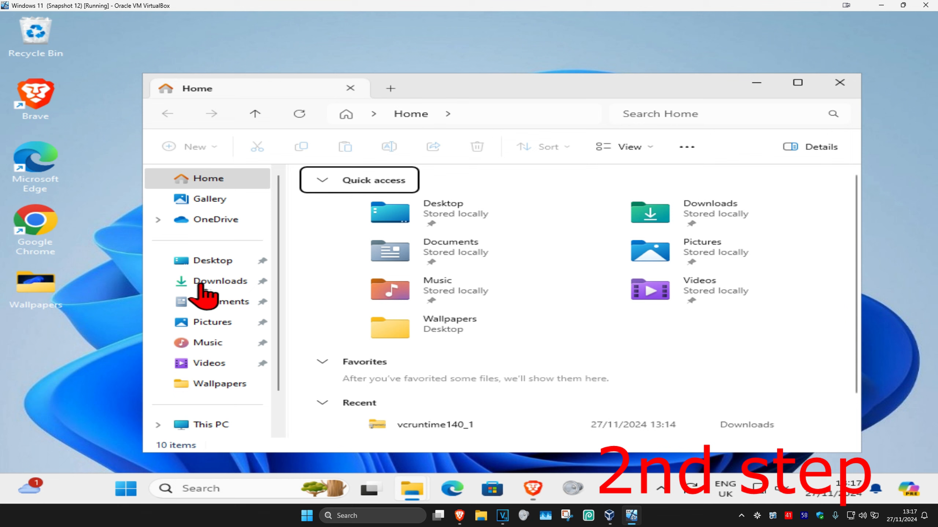
{"action": "scroll", "scroll_direction": "down", "scroll_amount": 3}
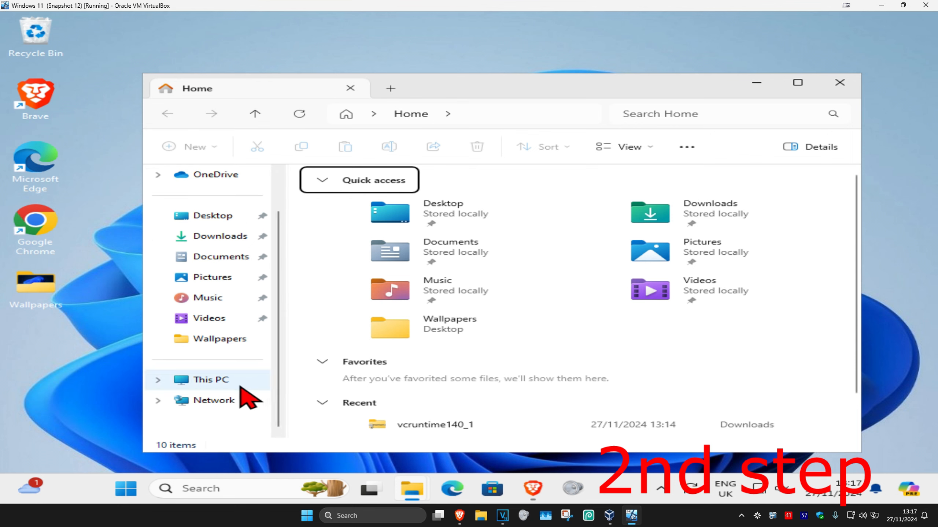
{"action": "left_click", "coordinate": [210, 379]}
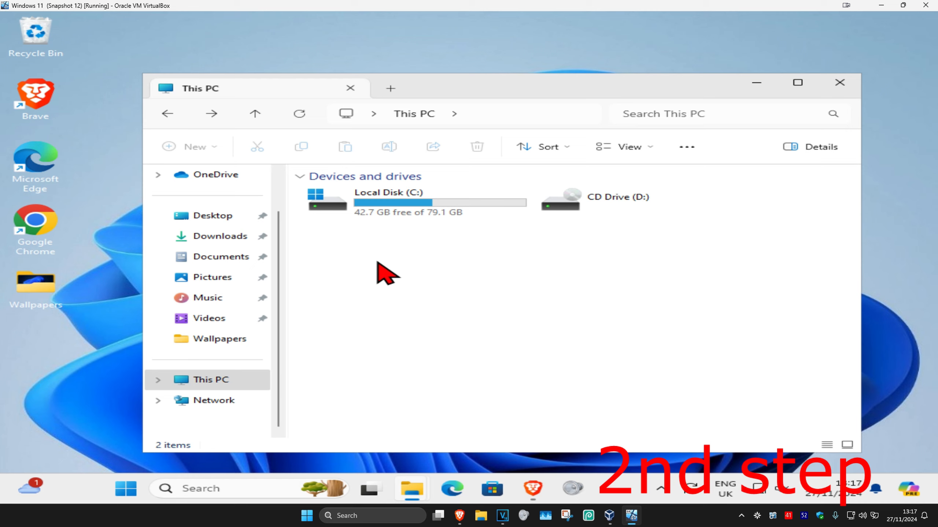
{"action": "mouse_move", "coordinate": [361, 265]}
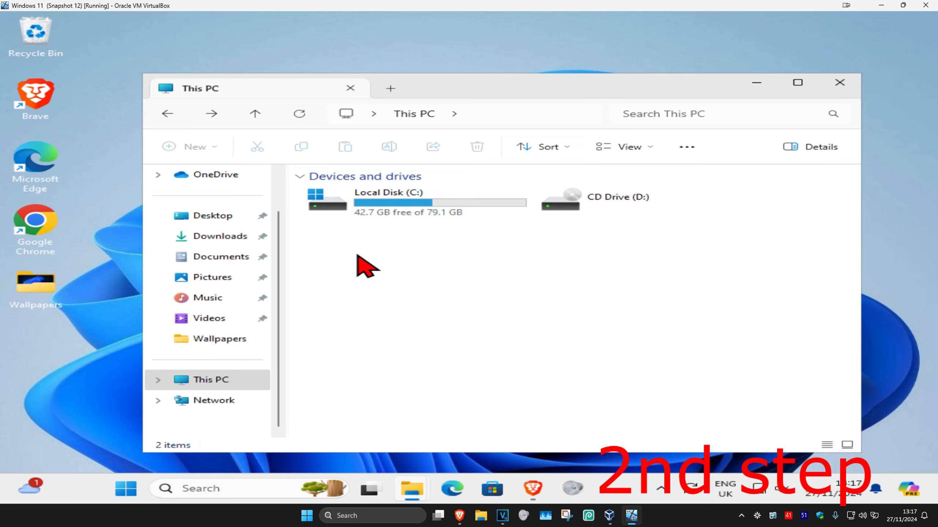
{"action": "left_click", "coordinate": [826, 445]}
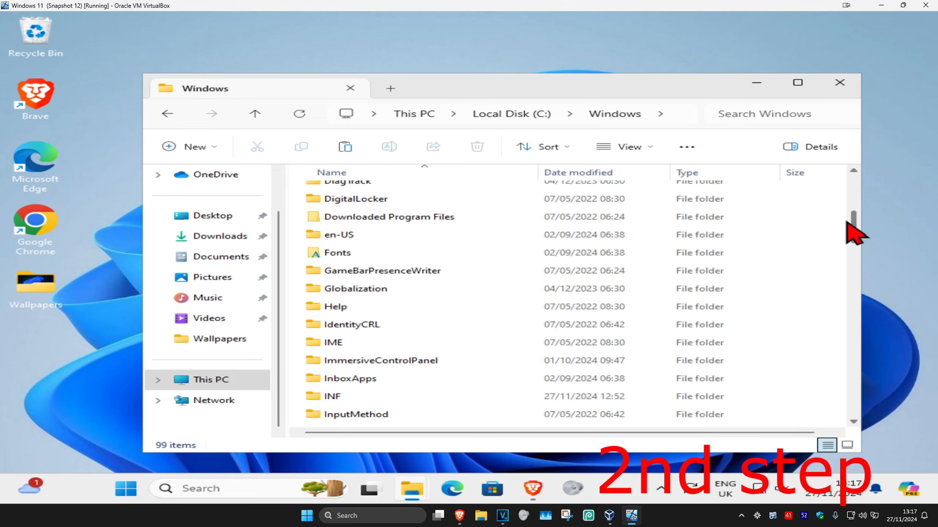
Paste vcruntime140_1.dll into C:\Windows\System32, granting administrator permission
{"action": "scroll", "scroll_direction": "down", "scroll_amount": 3}
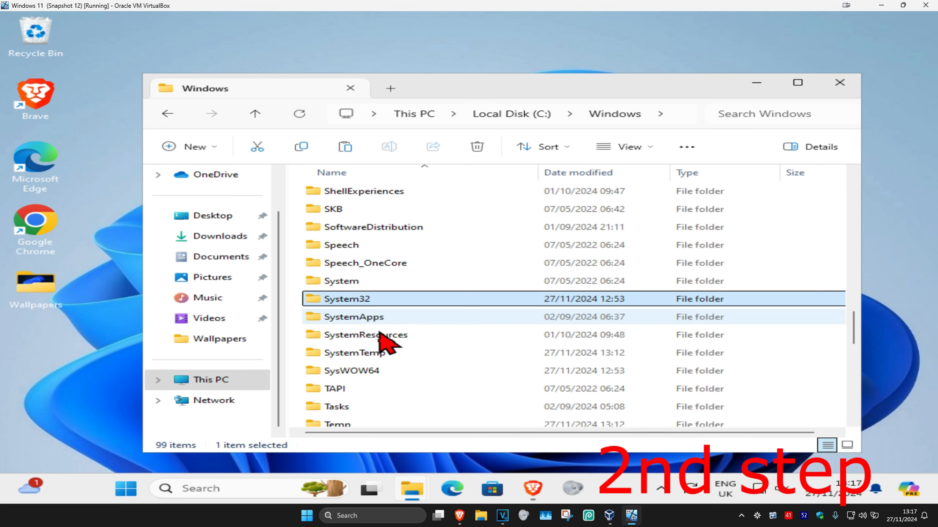
{"action": "mouse_move", "coordinate": [374, 293]}
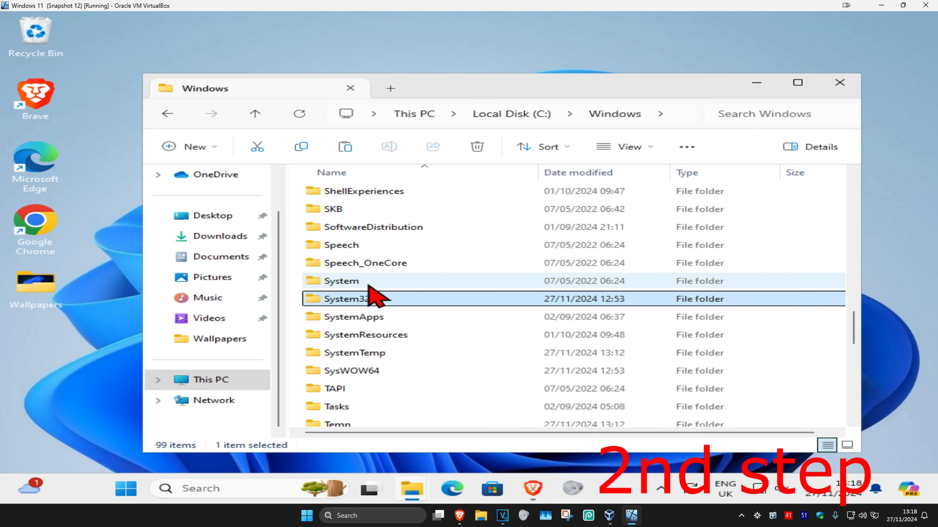
{"action": "mouse_move", "coordinate": [359, 299]}
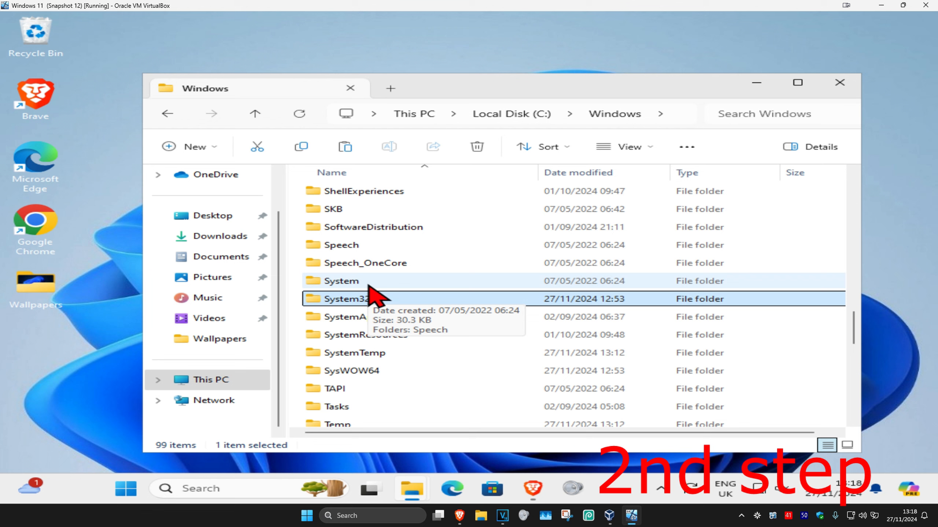
{"action": "mouse_move", "coordinate": [359, 308]}
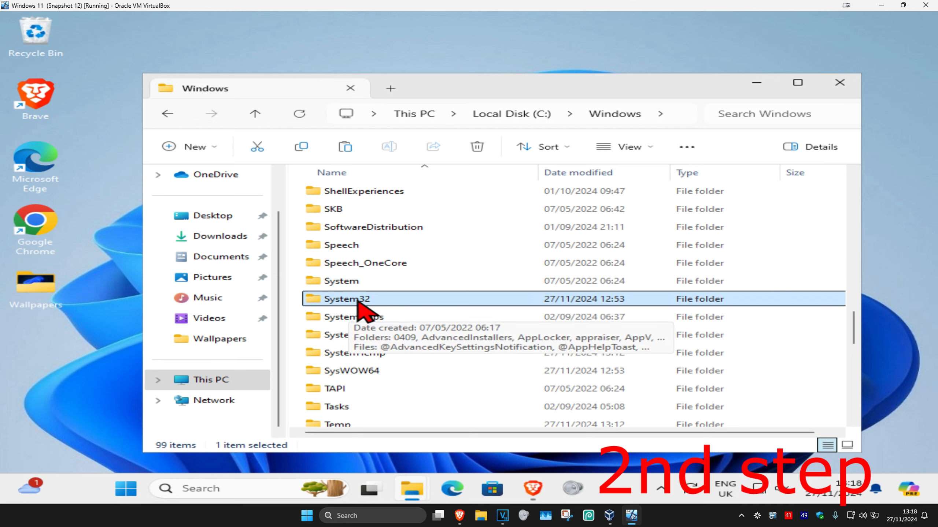
{"action": "double_click", "coordinate": [347, 299]}
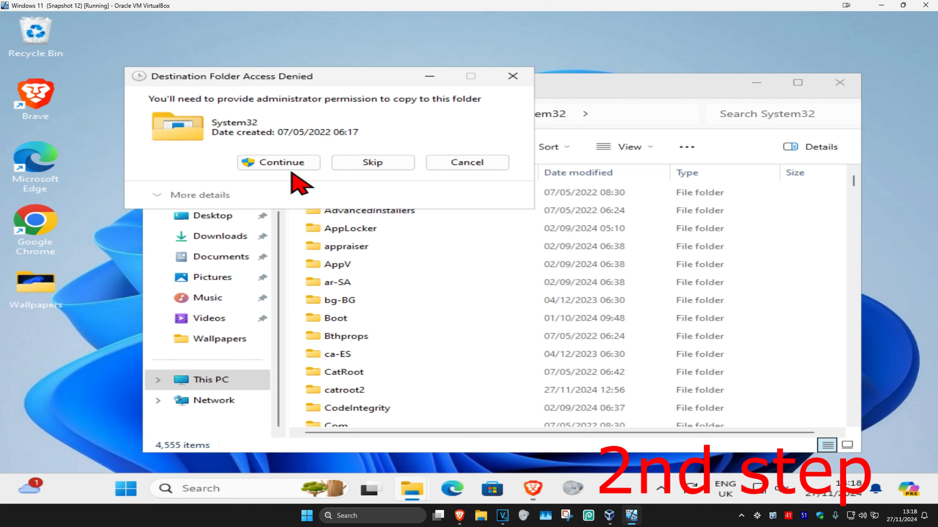
{"action": "left_click", "coordinate": [278, 161]}
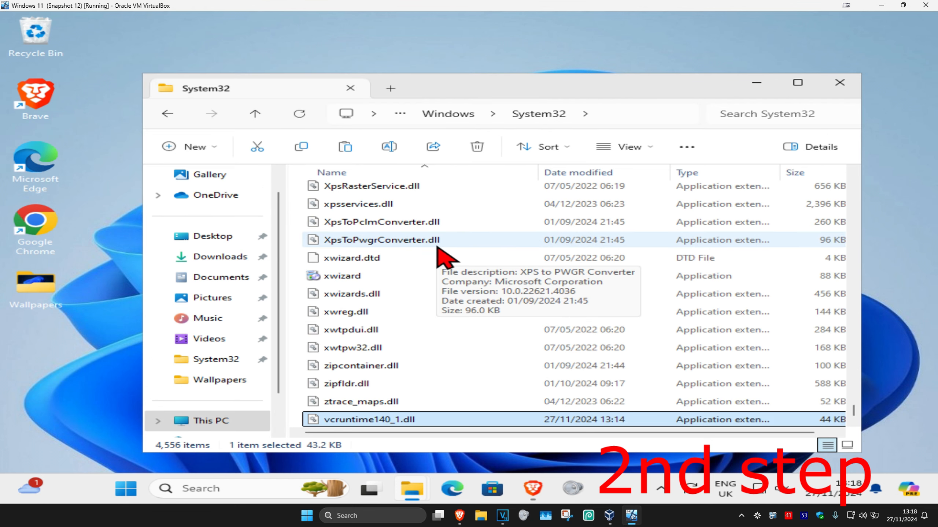
{"action": "left_click", "coordinate": [255, 114]}
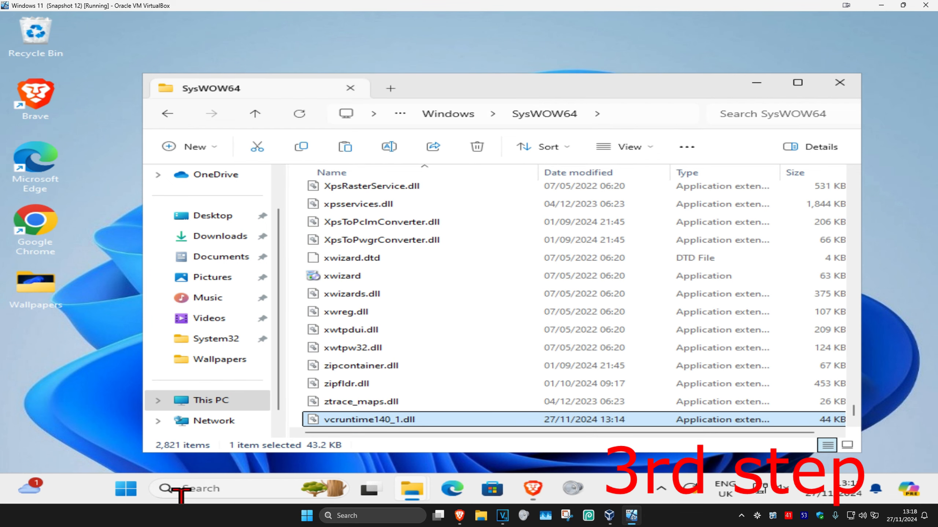
Open the Windows Start menu from the taskbar
{"action": "left_click", "coordinate": [125, 488]}
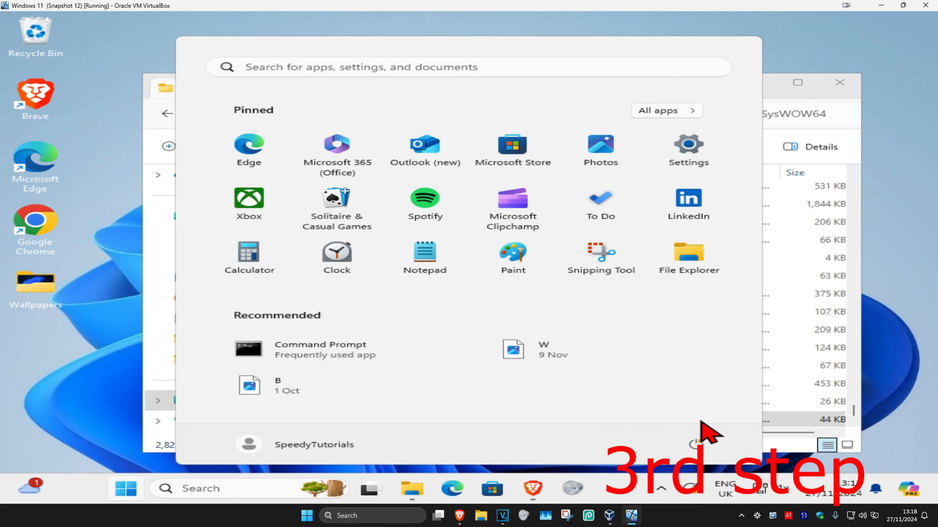